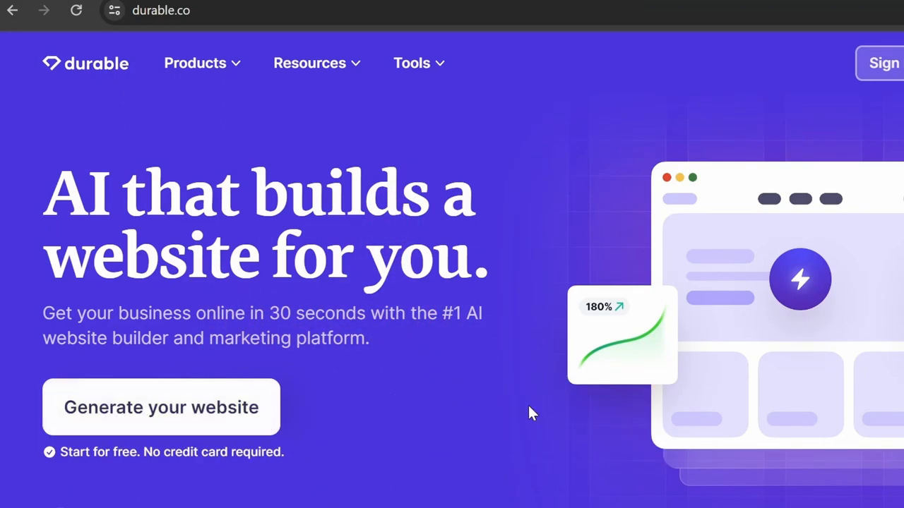
- Generate the AI resume website, finish the banner edit and browse toward the plans page
click(161, 406)
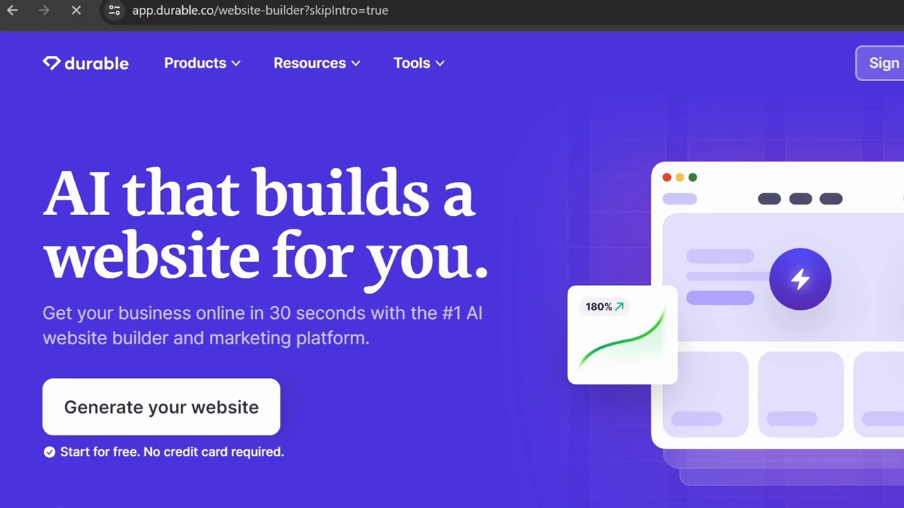
click(161, 407)
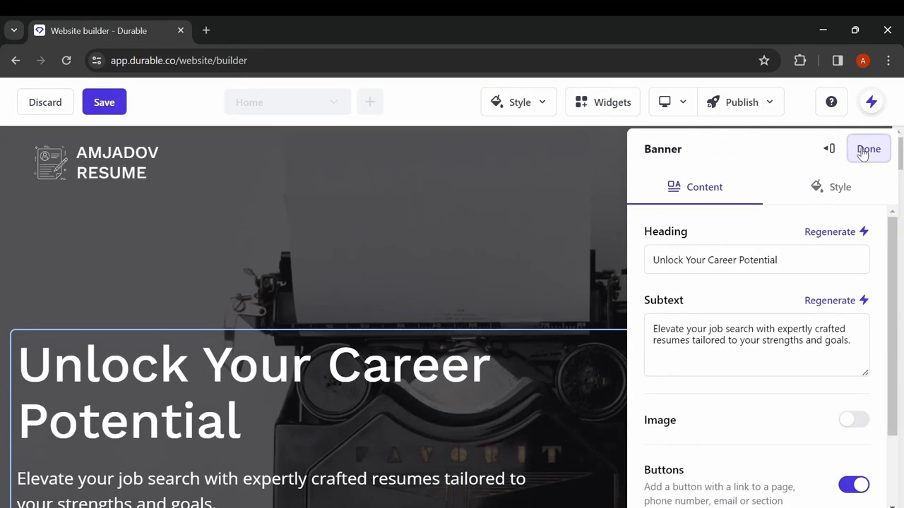
click(369, 101)
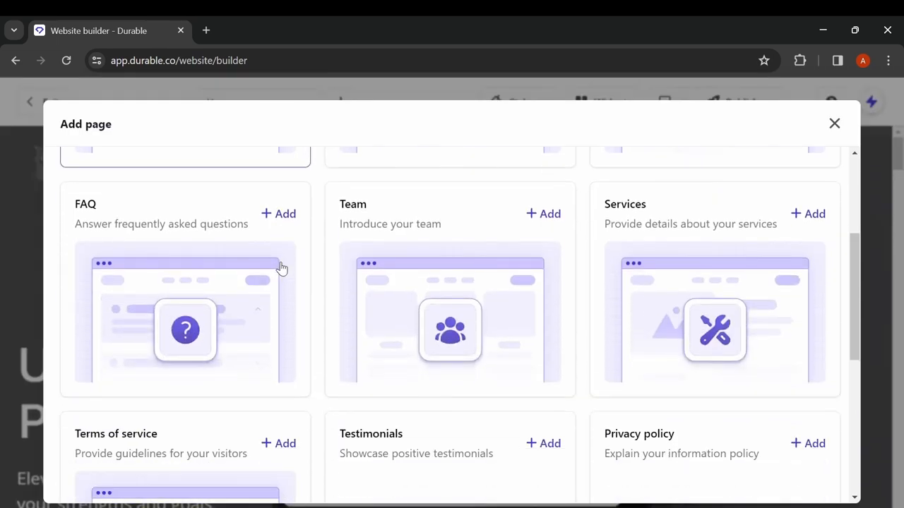
scroll(down, 3)
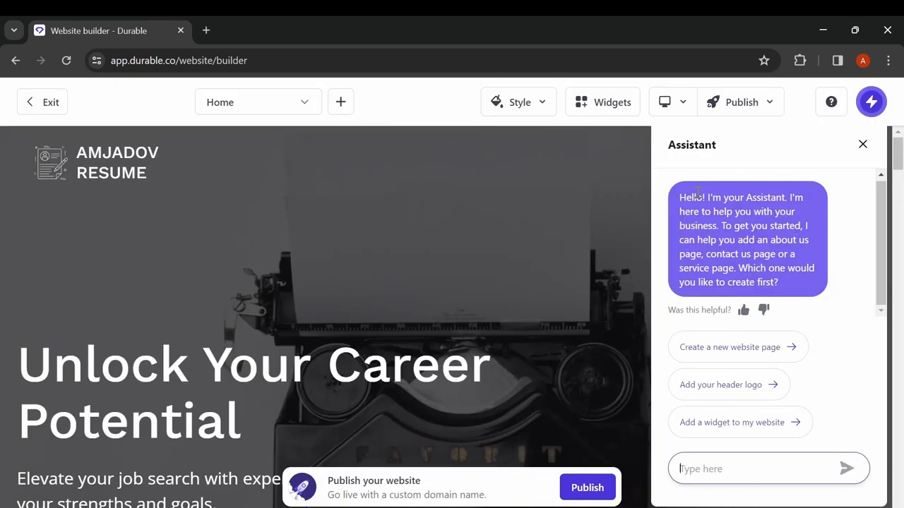
mouse_move(714, 398)
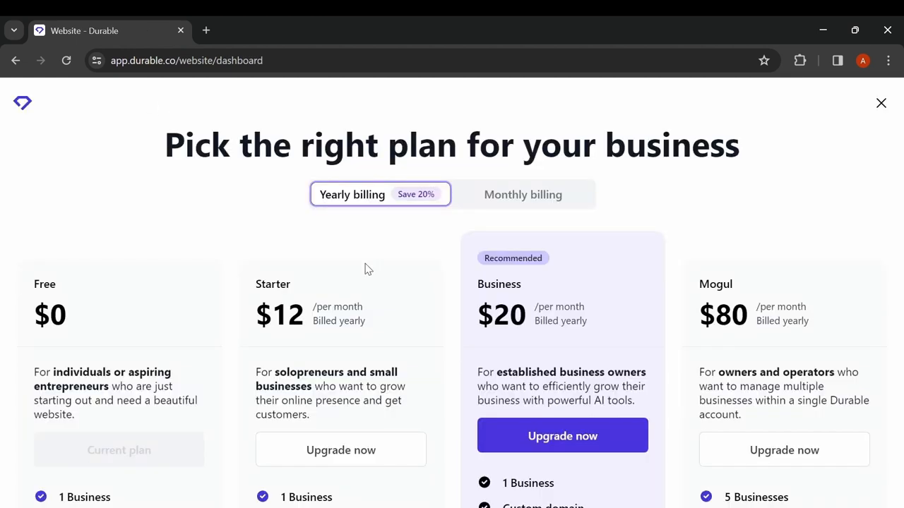
- Browse the illustrations and filter them to the Rafiki style
scroll(down, 3)
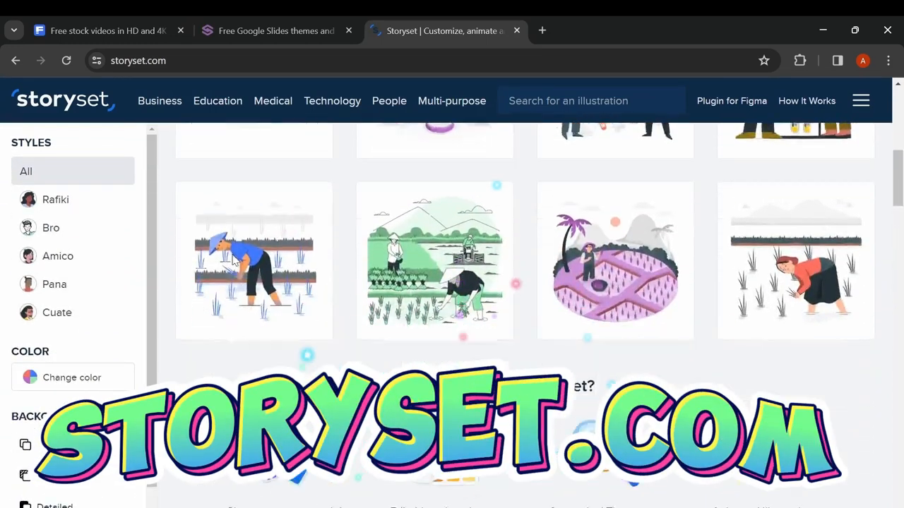
scroll(down, 3)
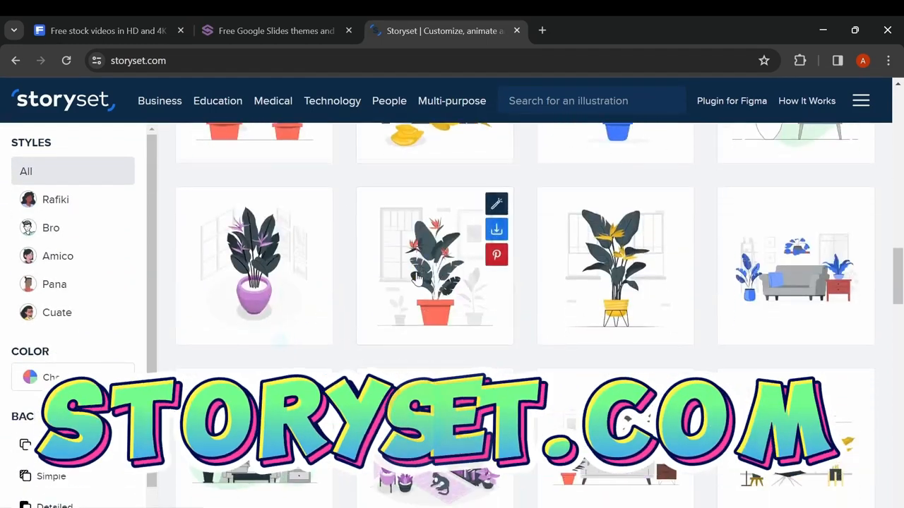
click(55, 199)
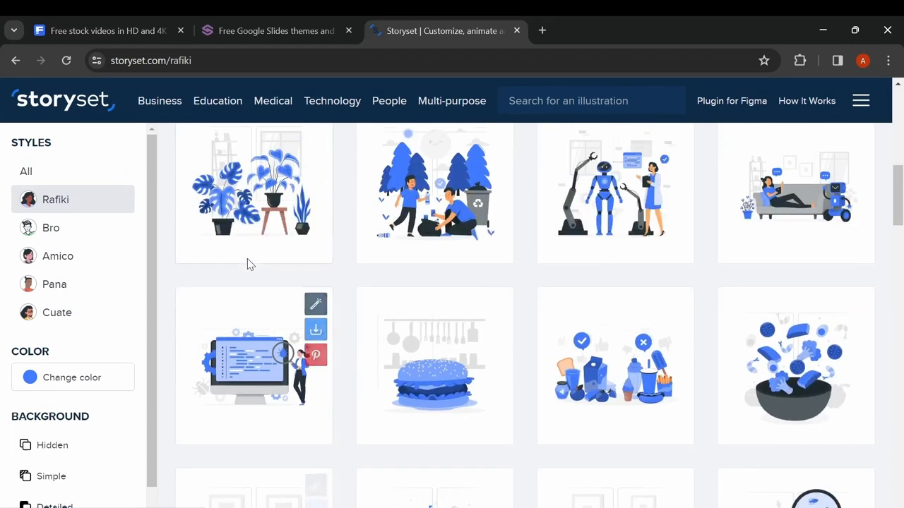
scroll(up, 3)
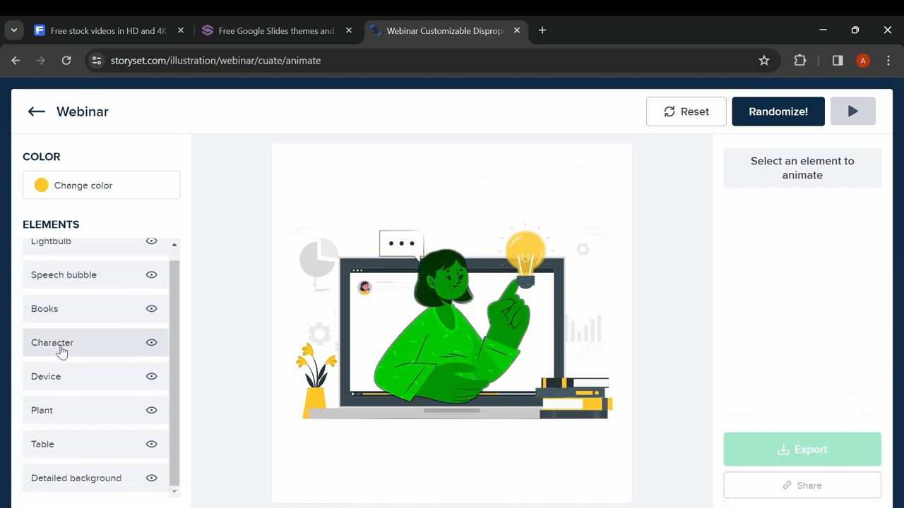
- Add element animations to the Webinar illustration and download it as a video
click(776, 110)
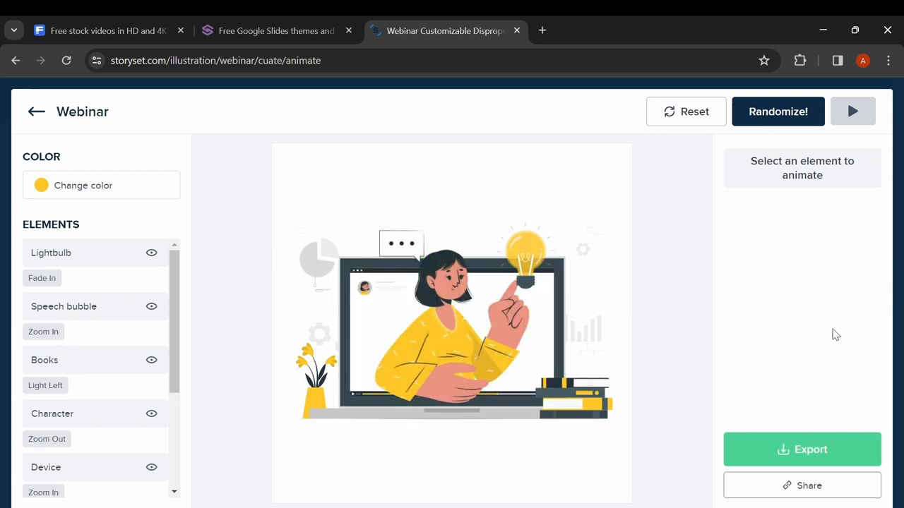
click(802, 449)
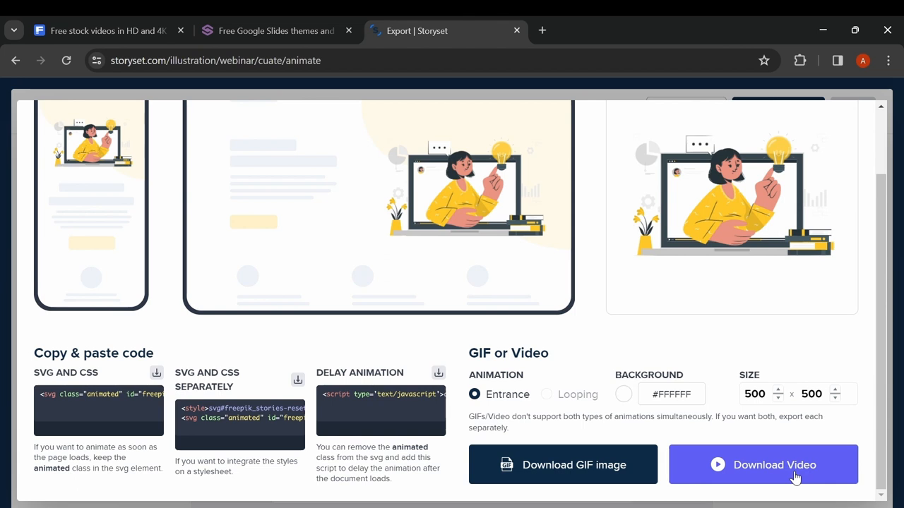
click(763, 464)
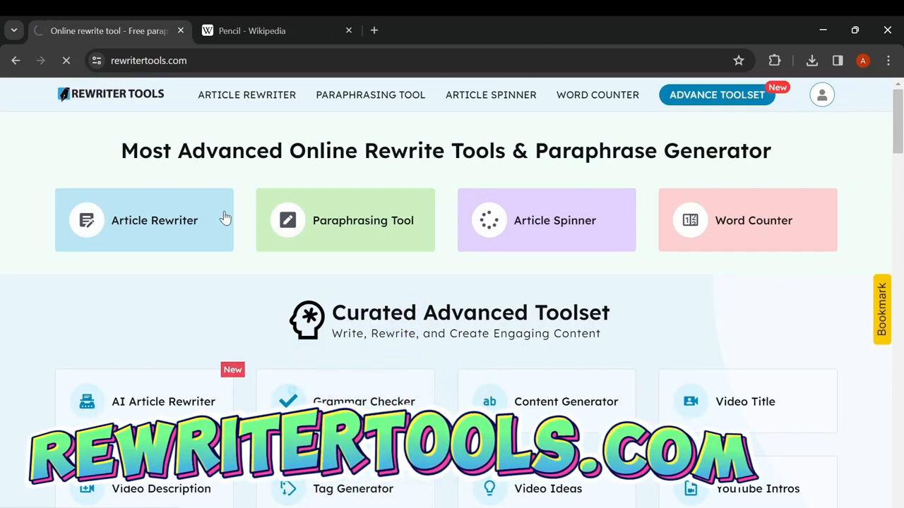
- Browse the Curated Advanced Toolset, open Video Ideas and start entering a post topic
click(154, 220)
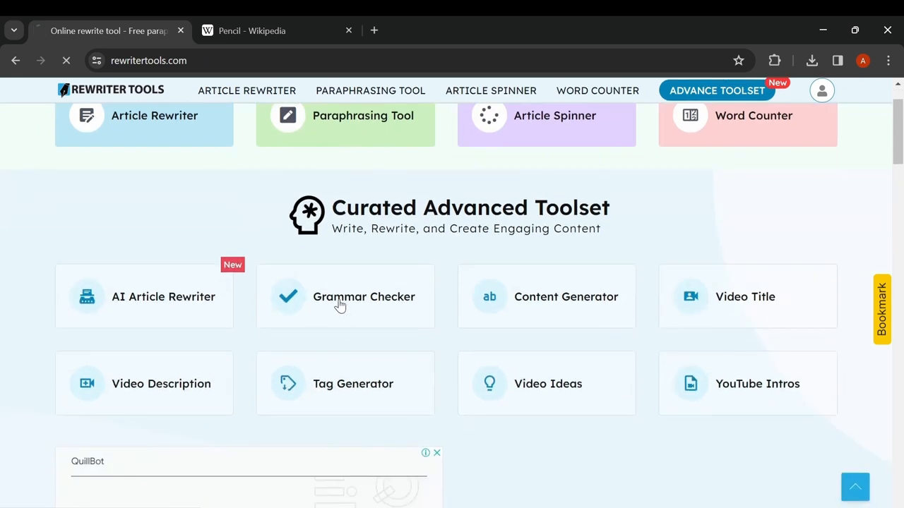
click(344, 296)
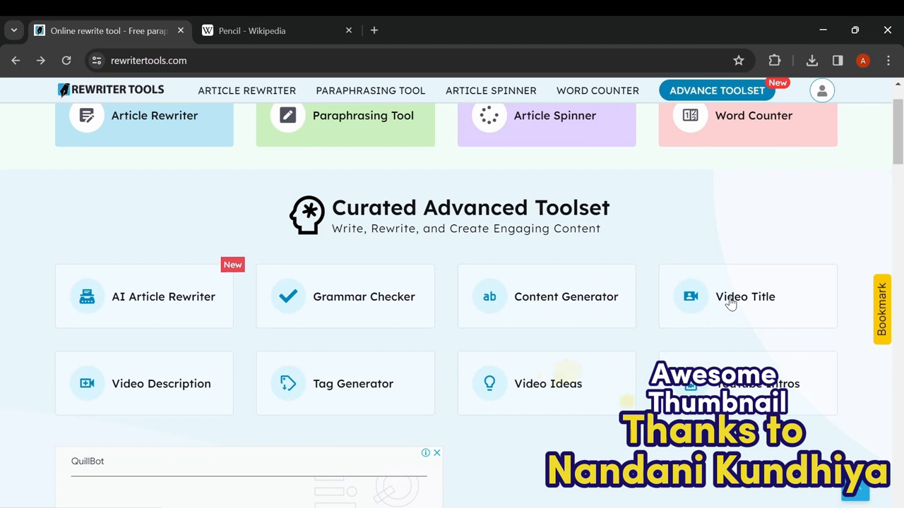
click(745, 296)
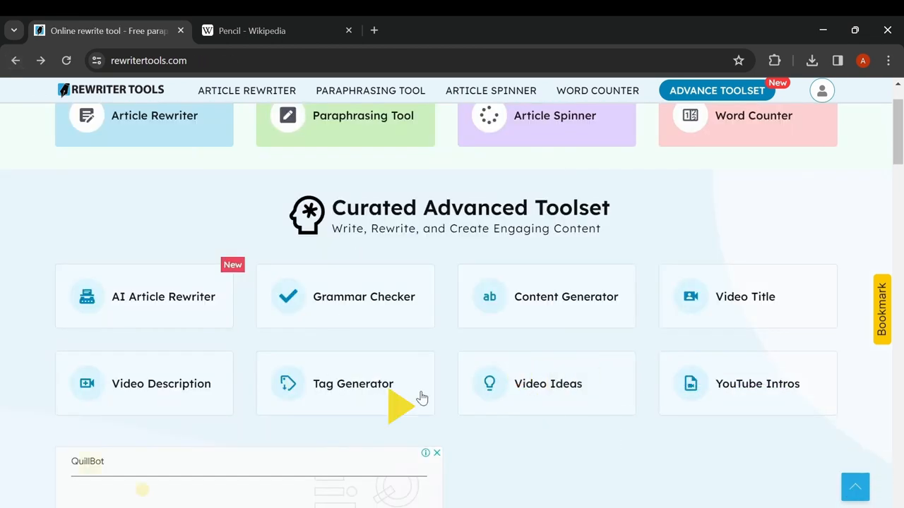
click(546, 384)
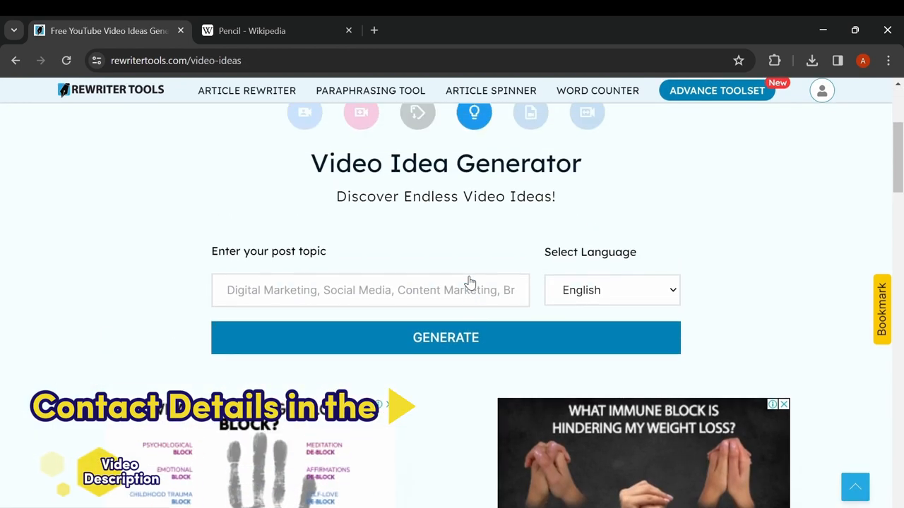
click(446, 337)
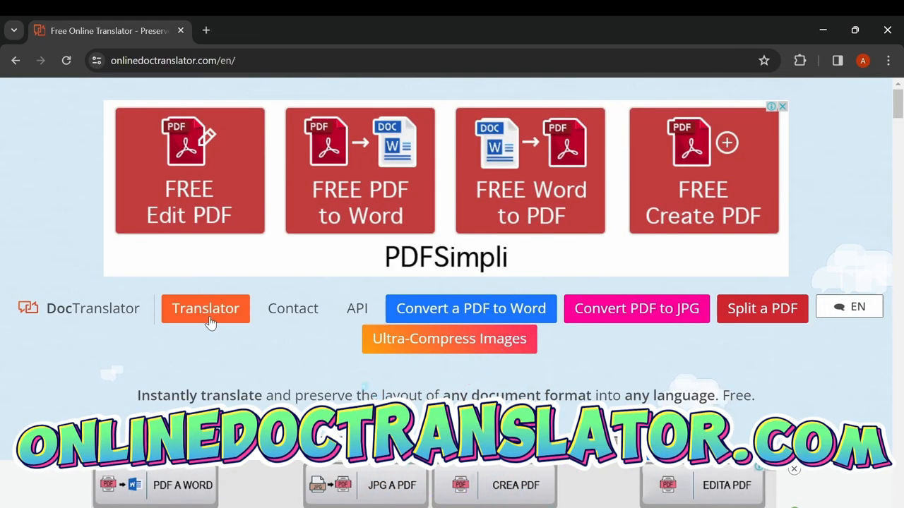
- Open the document translation form and bring up the file picker on the Desktop
click(206, 308)
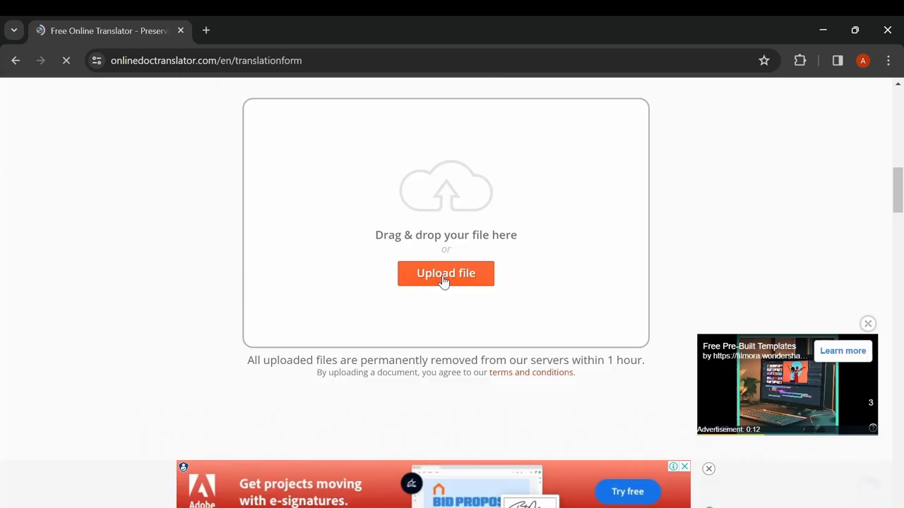
click(446, 274)
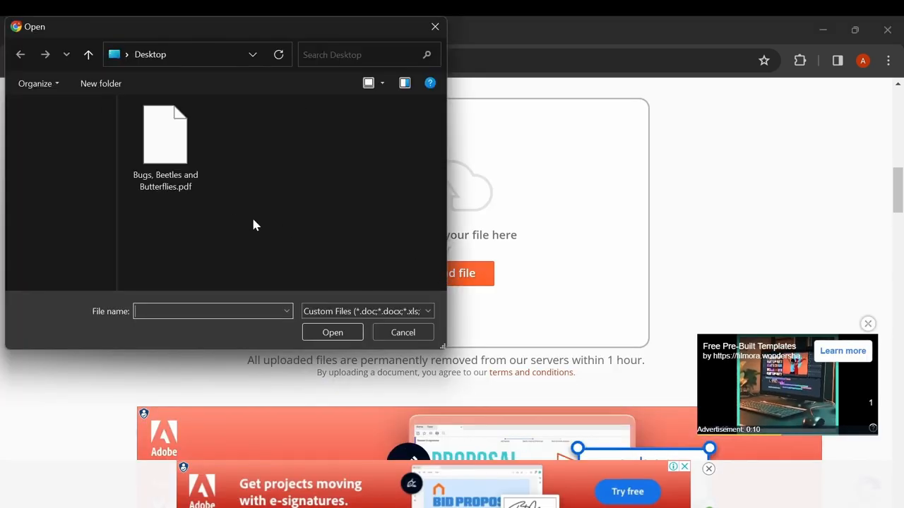
click(165, 134)
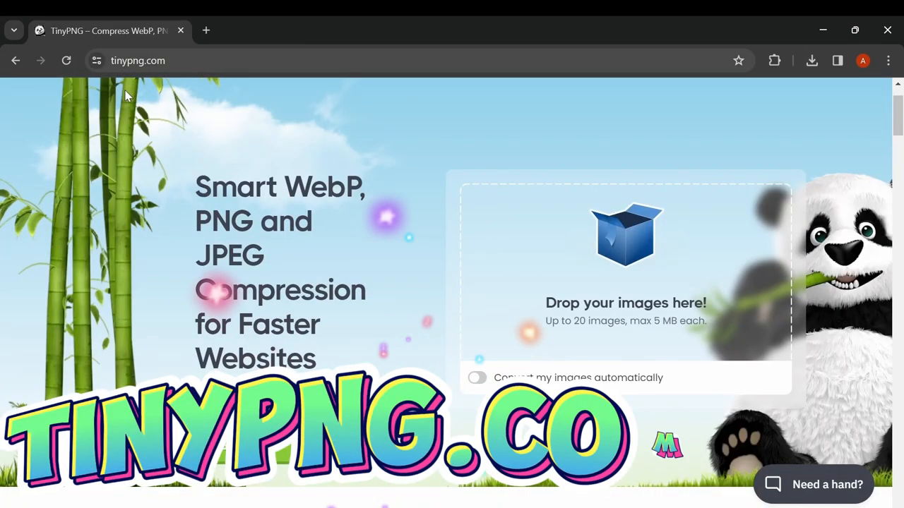
- Scroll the TinyPNG homepage as the JPEG thumbnail is dropped for compression
scroll(down, 3)
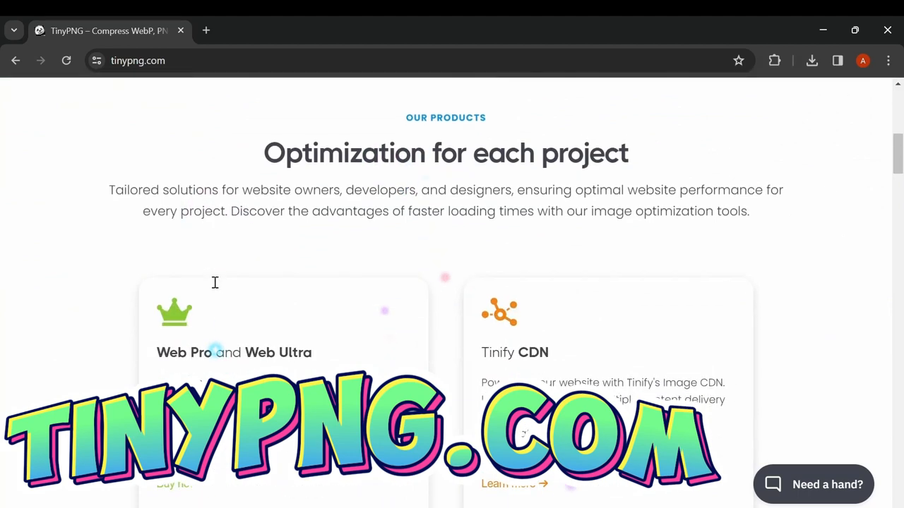
scroll(down, 3)
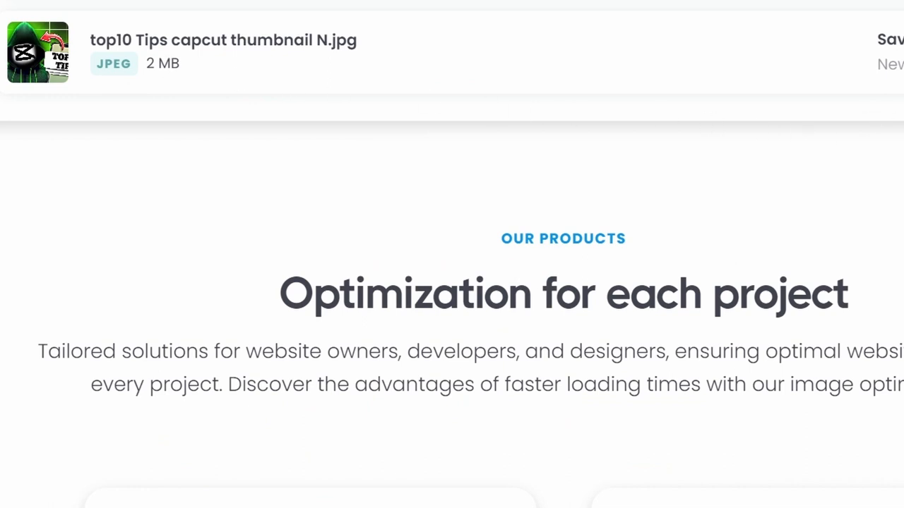
scroll(down, 3)
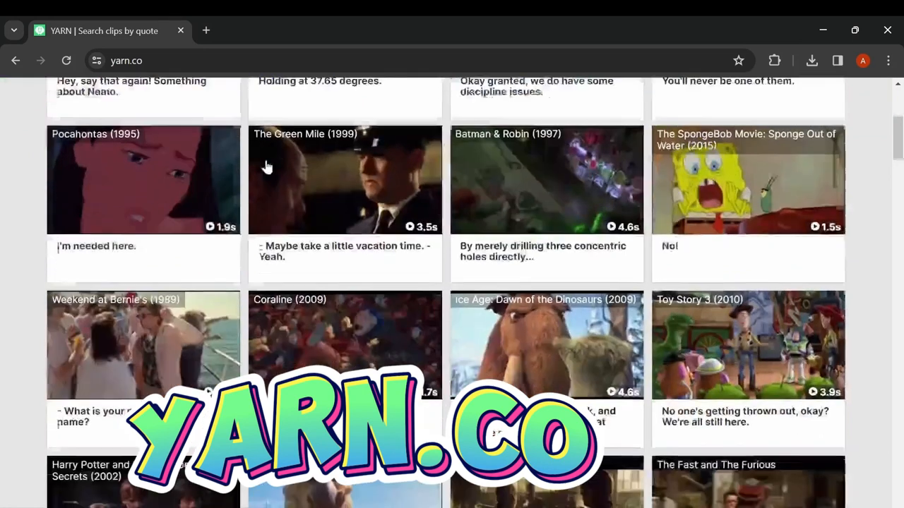
scroll(down, 3)
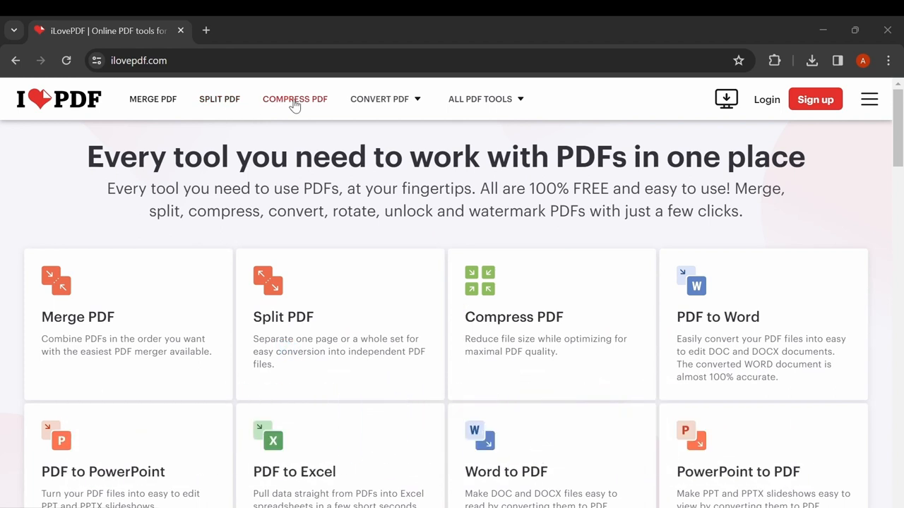
- Browse the Convert PDF tool list and choose WORD to PDF
click(380, 99)
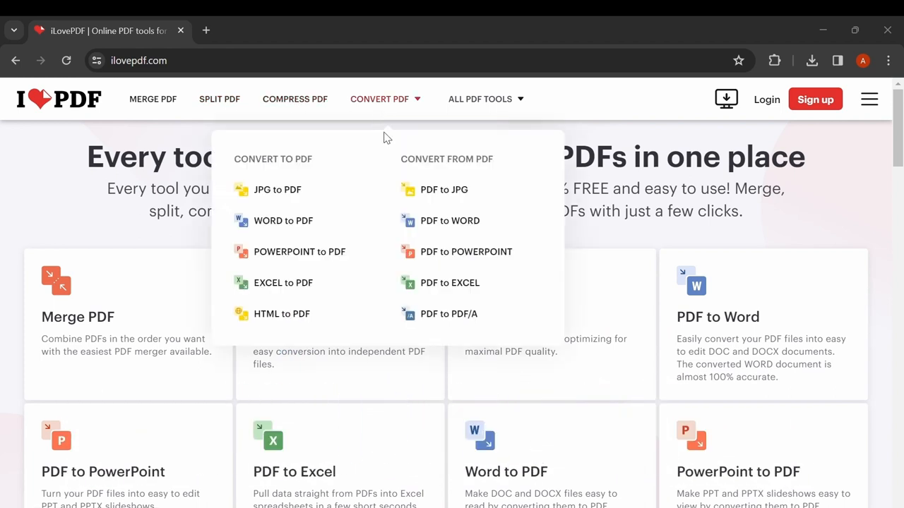
mouse_move(452, 220)
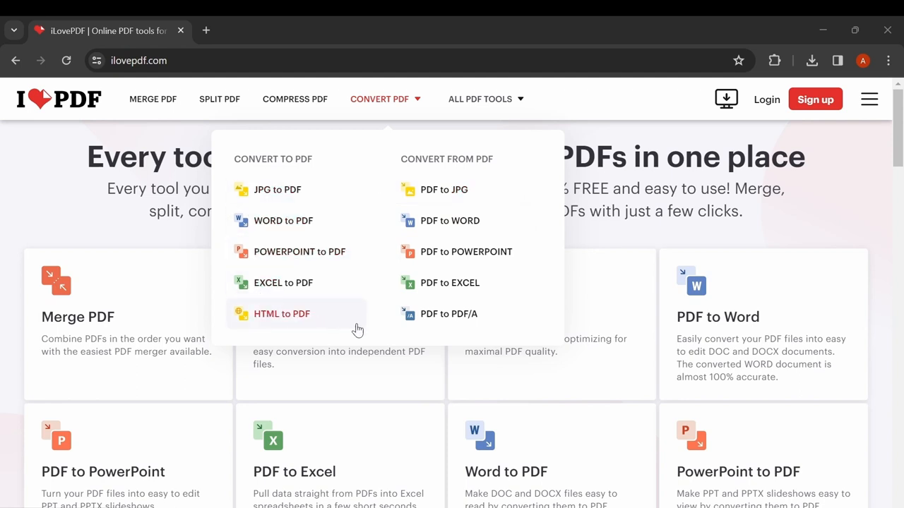
mouse_move(288, 215)
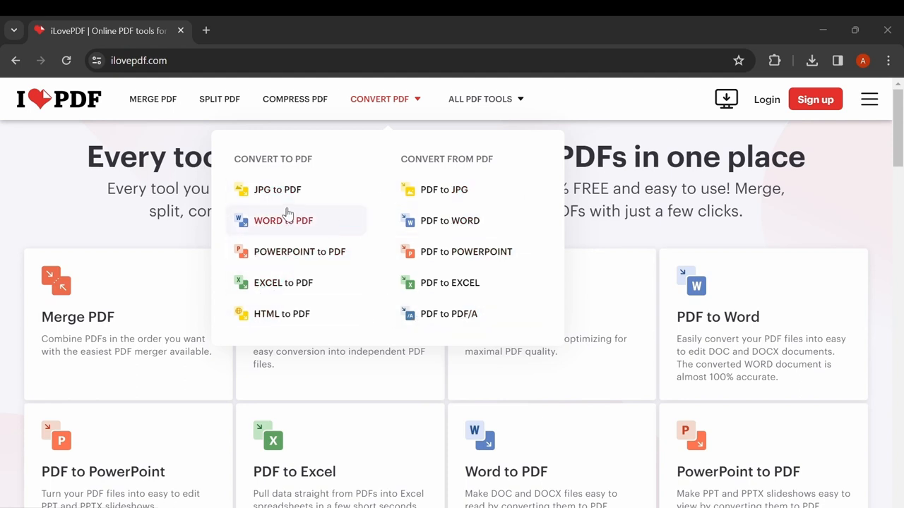
click(480, 99)
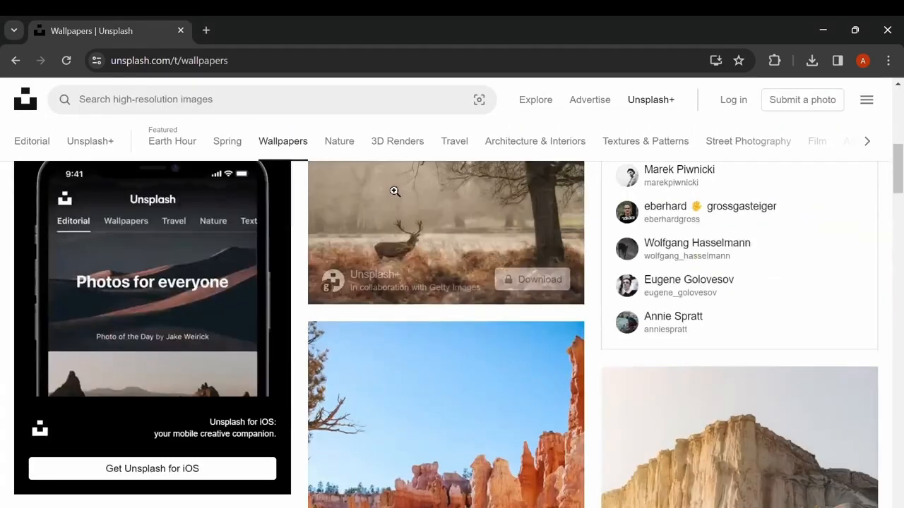
- Switch to the 3D Renders collection, download a free photo, then head to designevo.com
scroll(down, 3)
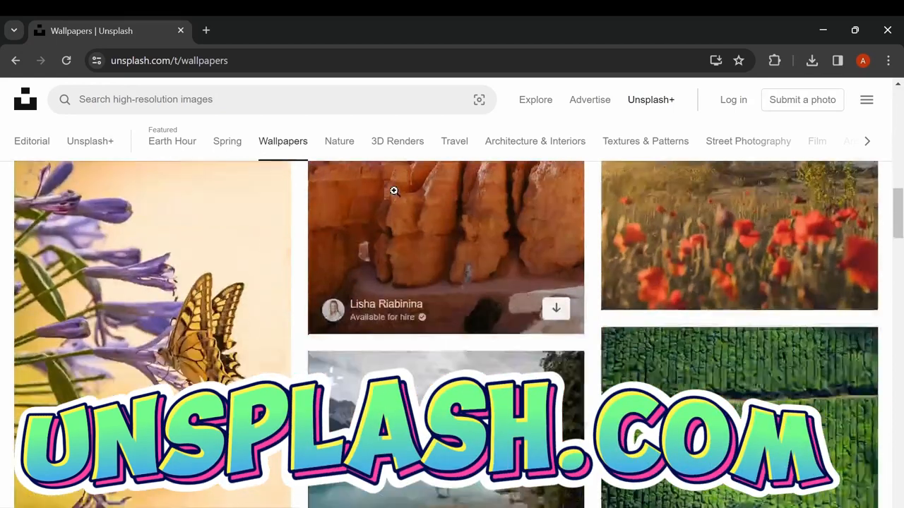
click(816, 99)
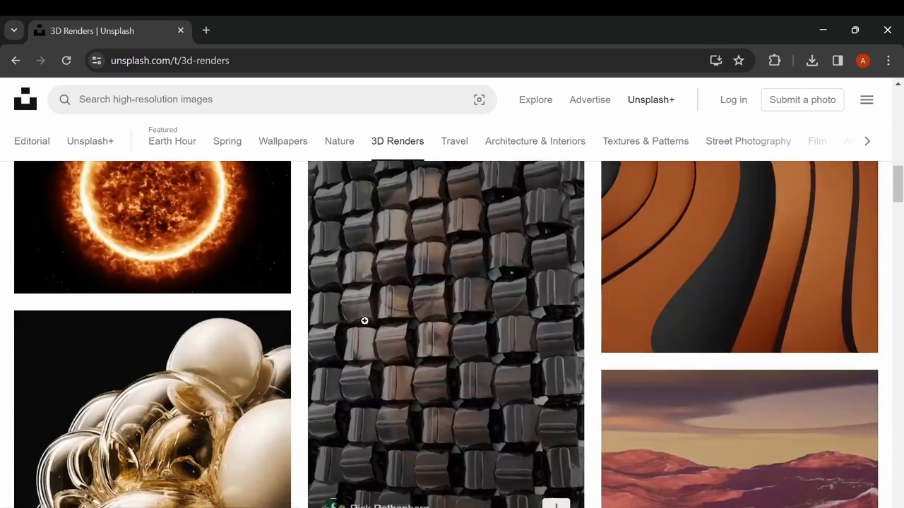
scroll(down, 3)
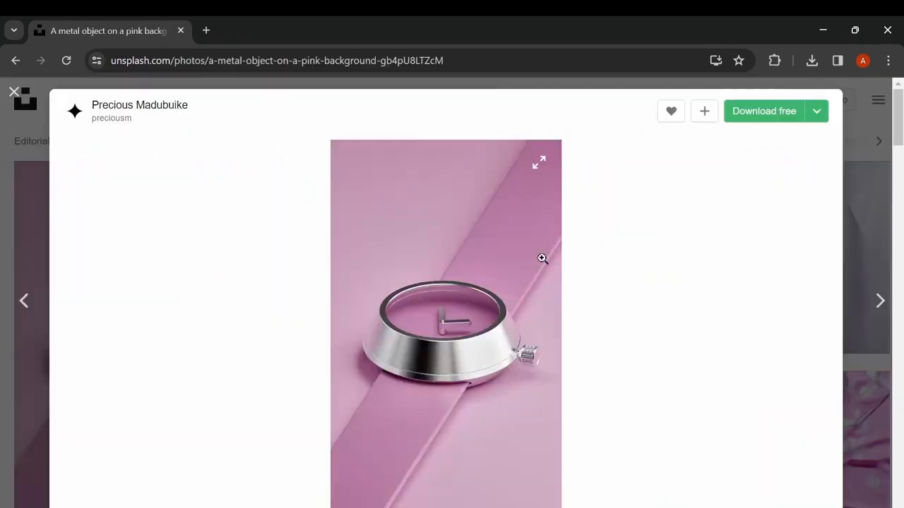
click(762, 110)
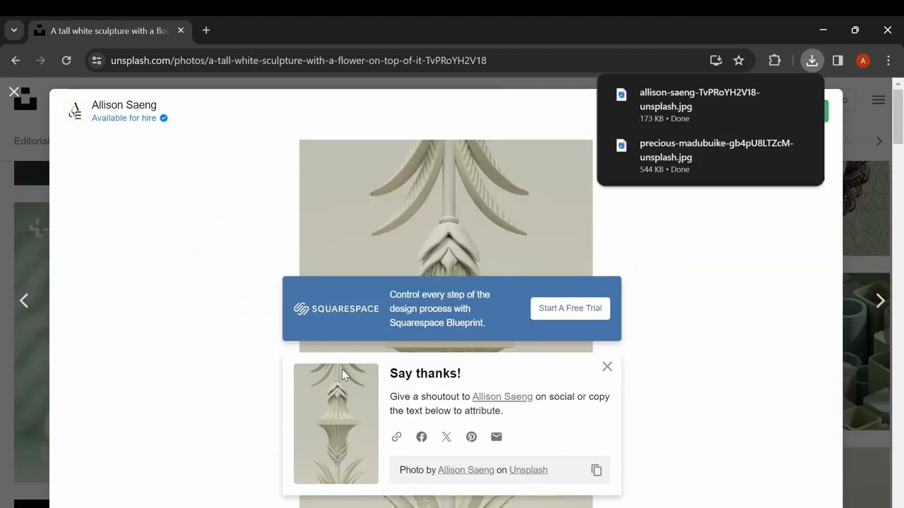
mouse_move(599, 312)
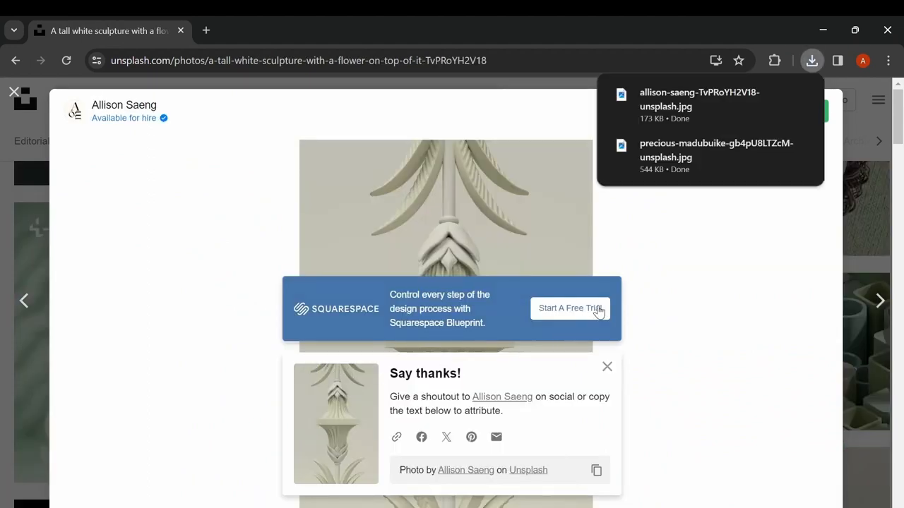
mouse_move(381, 412)
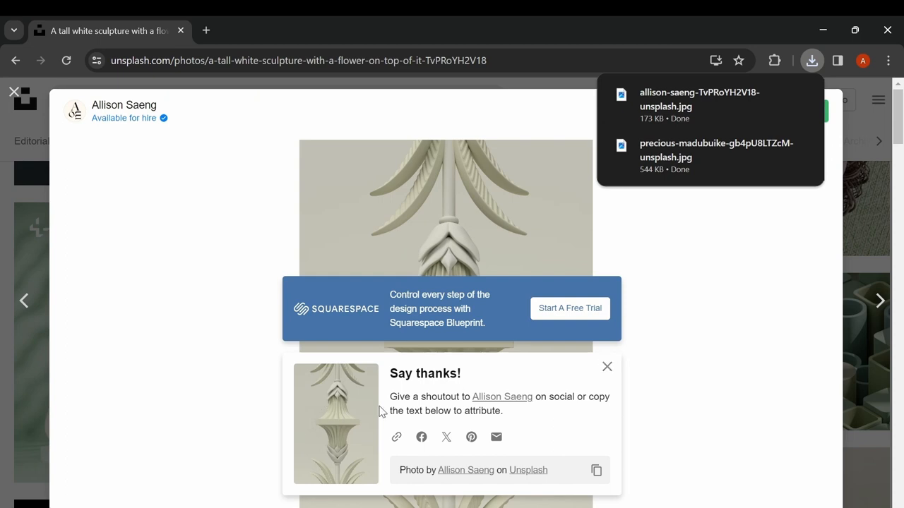
text(designevo.com)
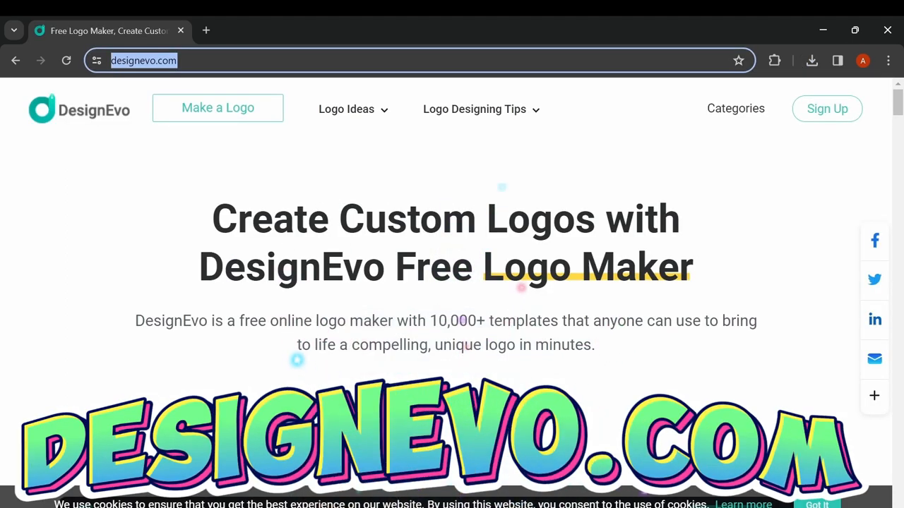
- Customize the winged doughnut bakery template, move the right wing beside the doughnut, and download the logo
click(218, 108)
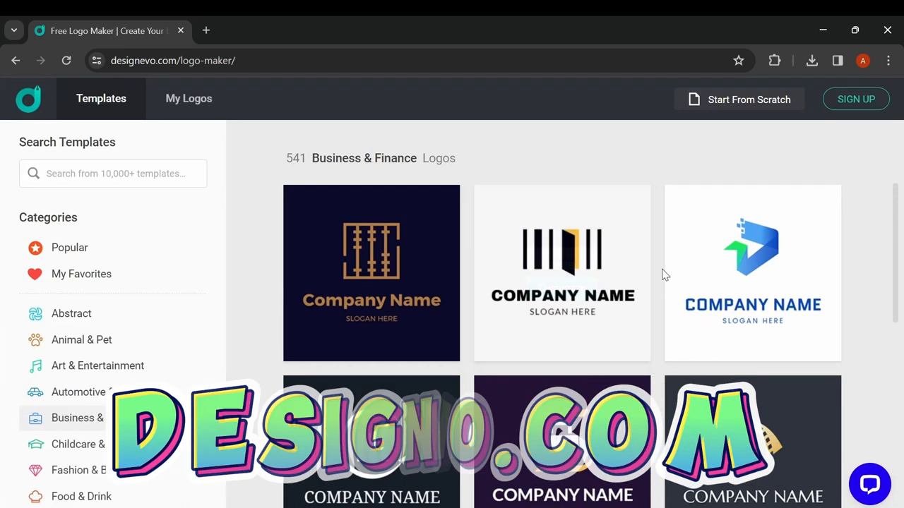
scroll(down, 3)
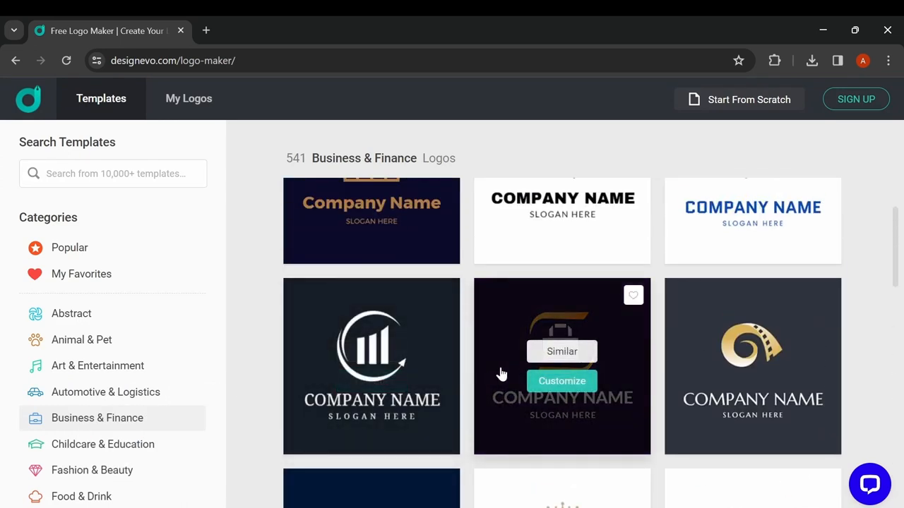
click(562, 381)
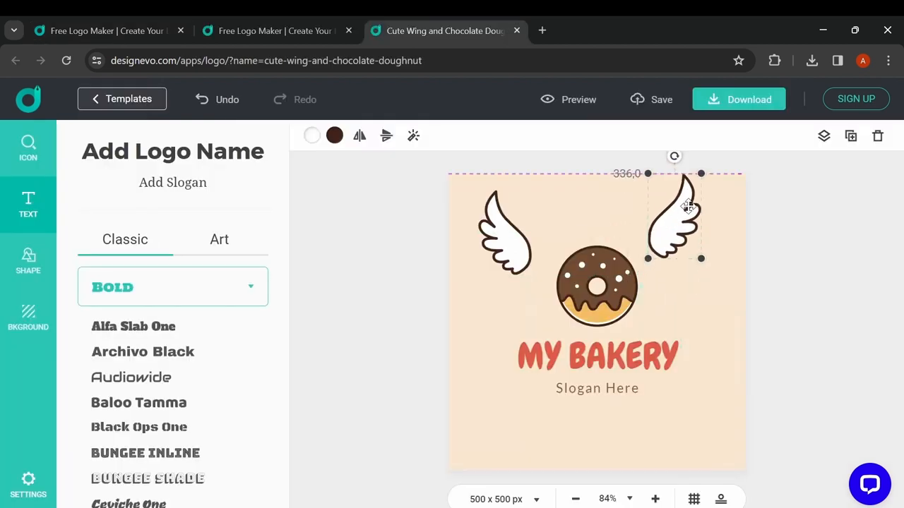
drag(688, 215, 689, 225)
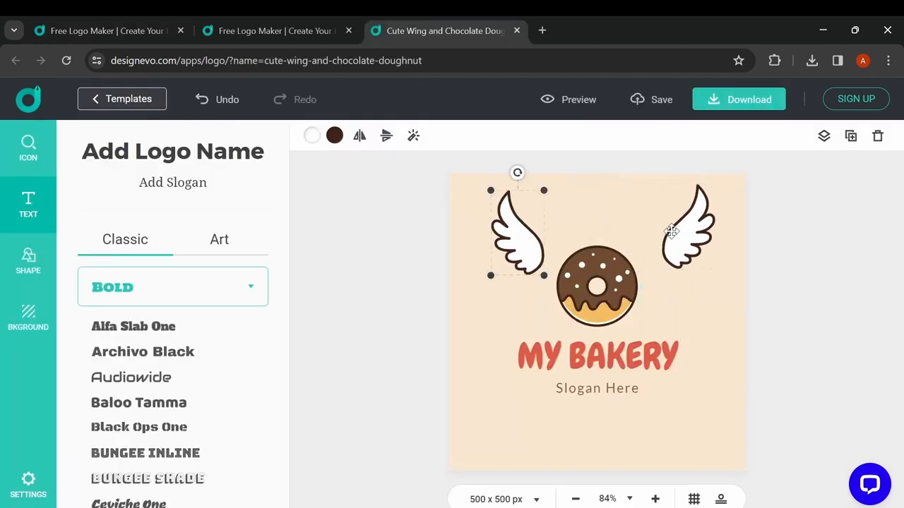
click(739, 99)
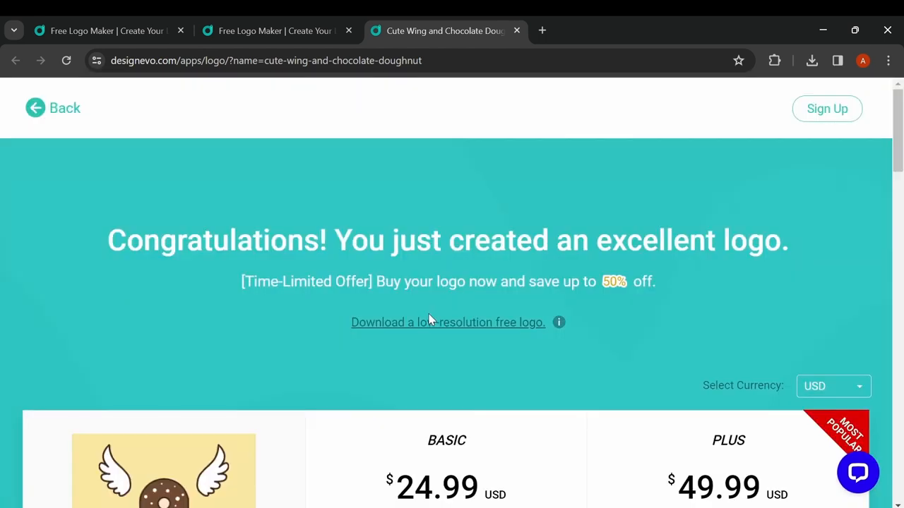
mouse_move(438, 317)
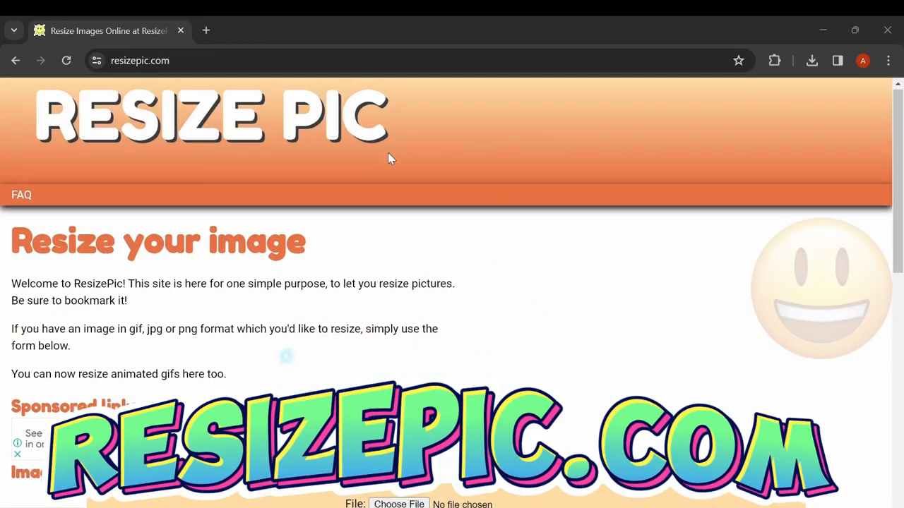
- Enter width 1080 and height 1920 and resize profile-pic.png
scroll(down, 3)
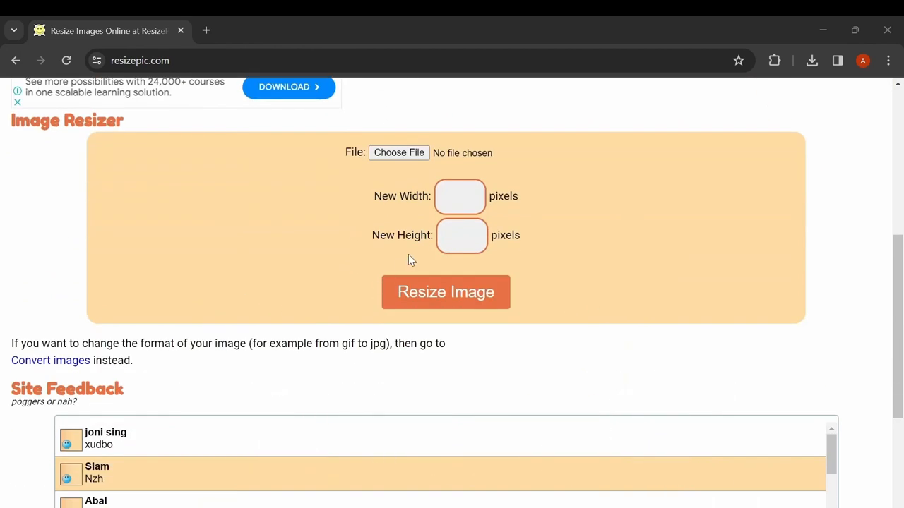
text(1080)
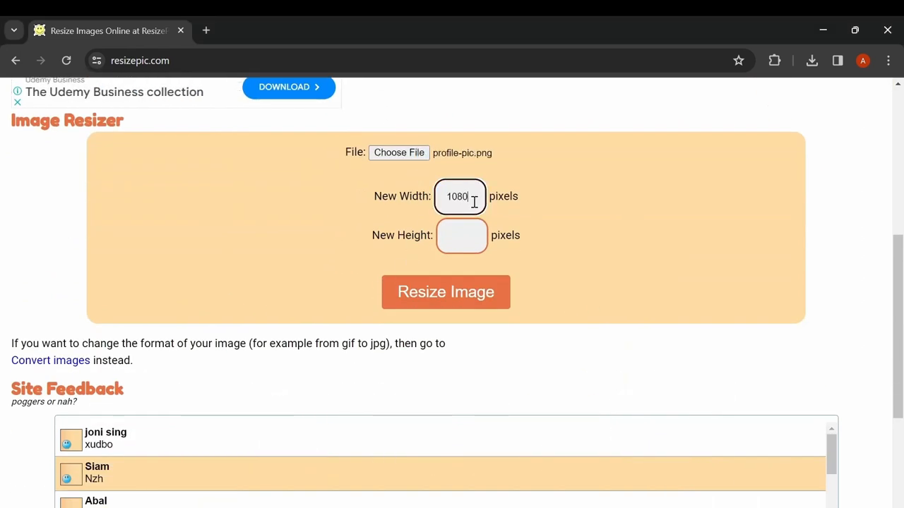
text(1920)
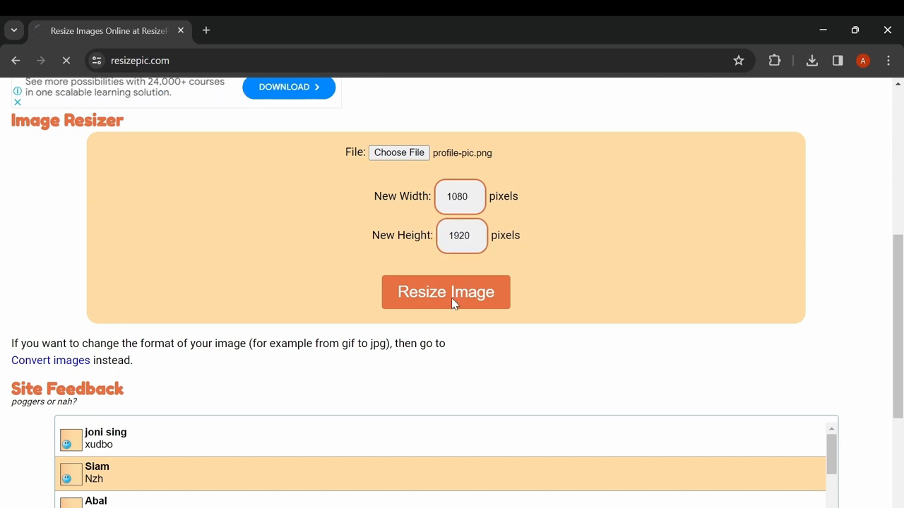
click(446, 290)
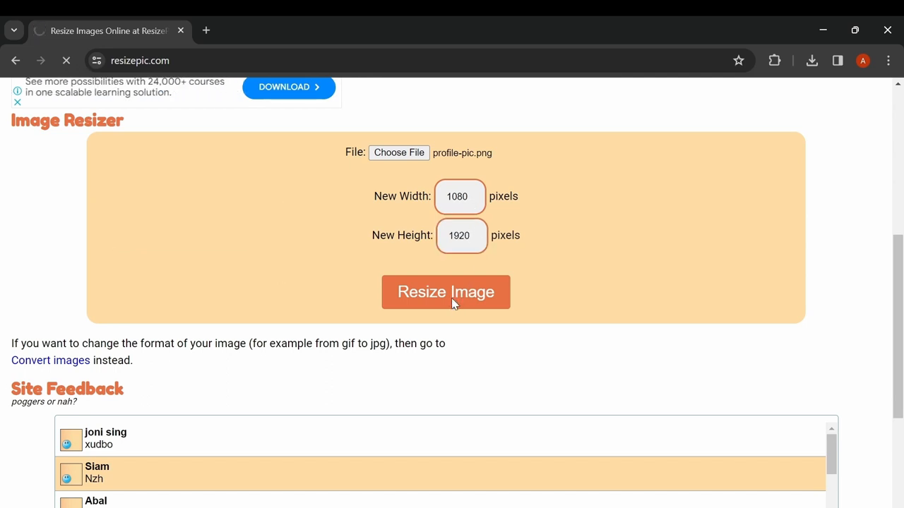
click(446, 291)
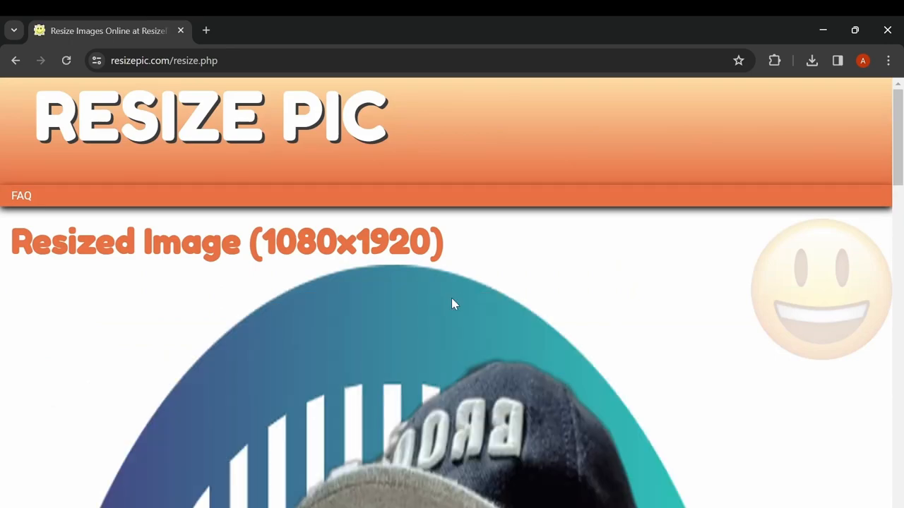